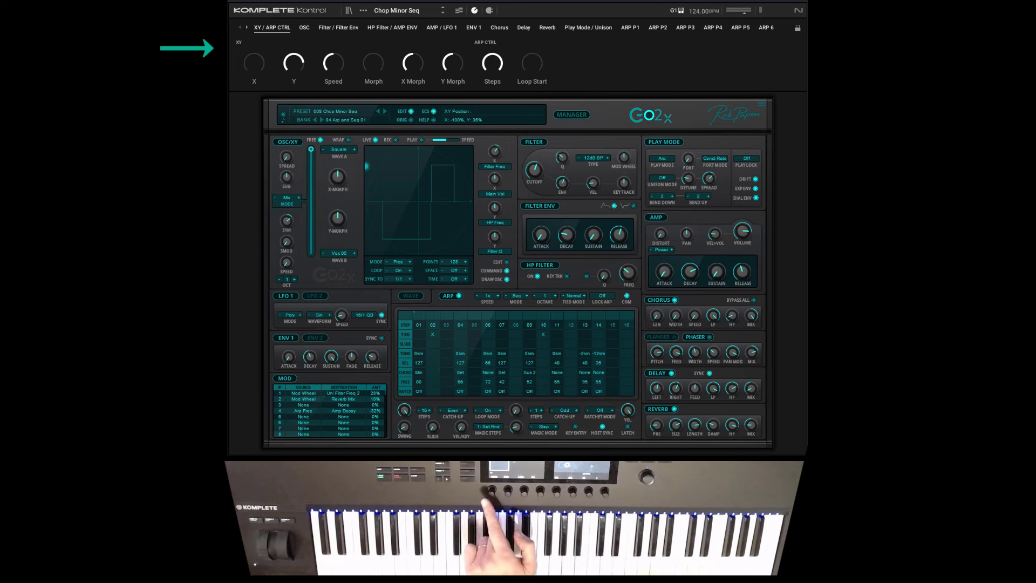
- Glance at the OSC page, return to XY / ARP, and load DiveDigiVox Pad
click(303, 27)
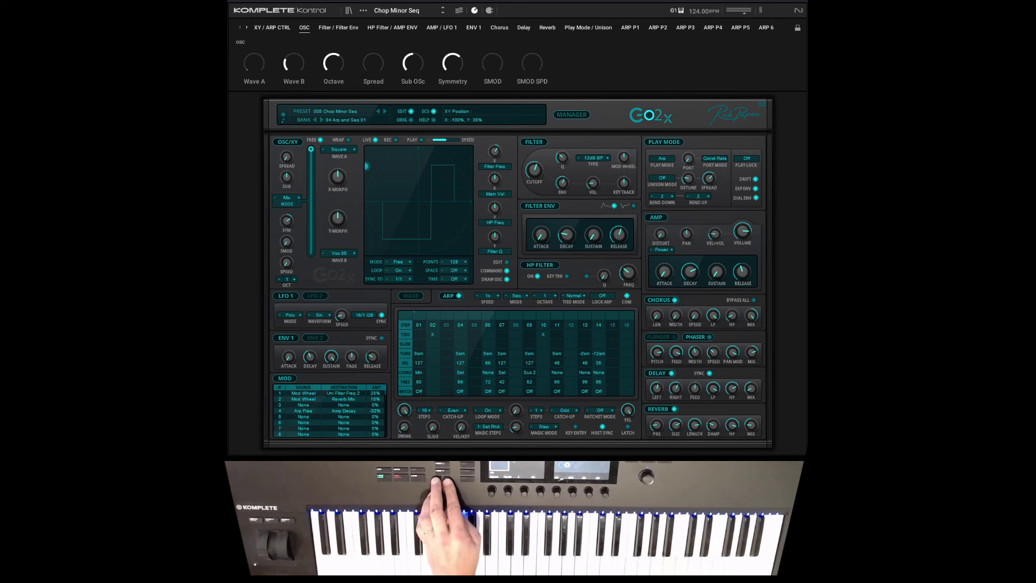
click(271, 27)
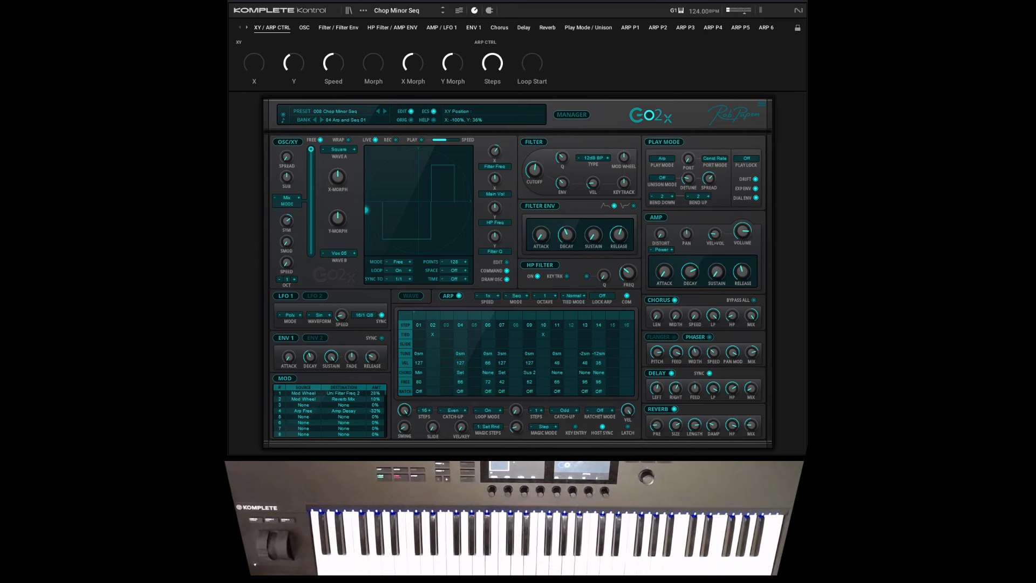
click(385, 110)
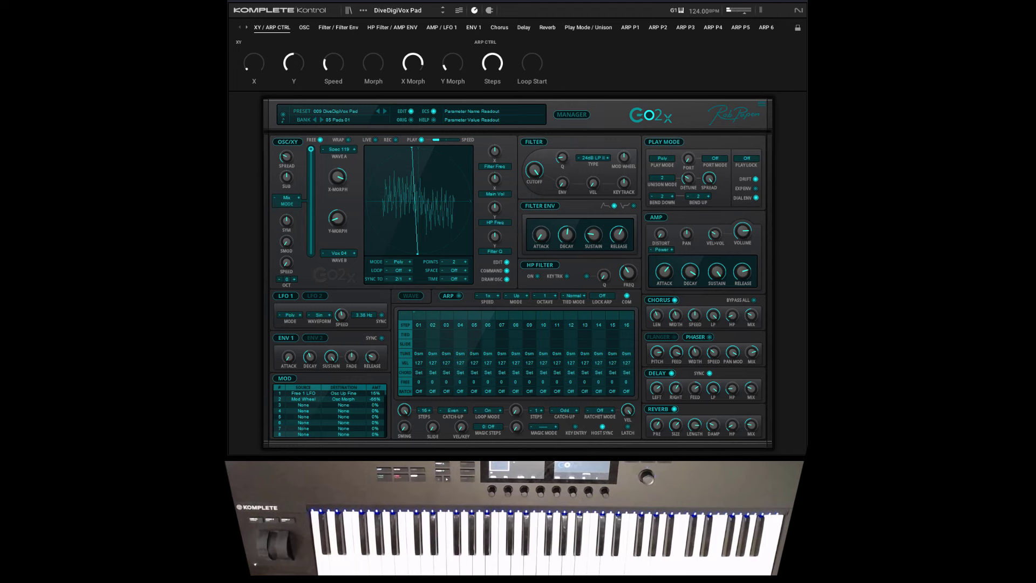
- Load Dream On Spec Pad and show its OSC parameter page
click(384, 111)
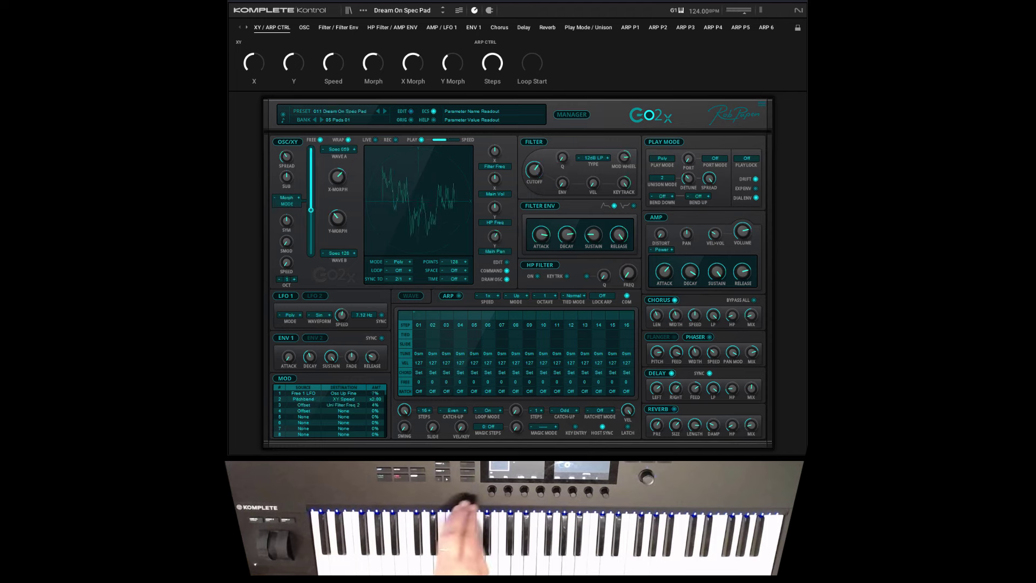
click(303, 27)
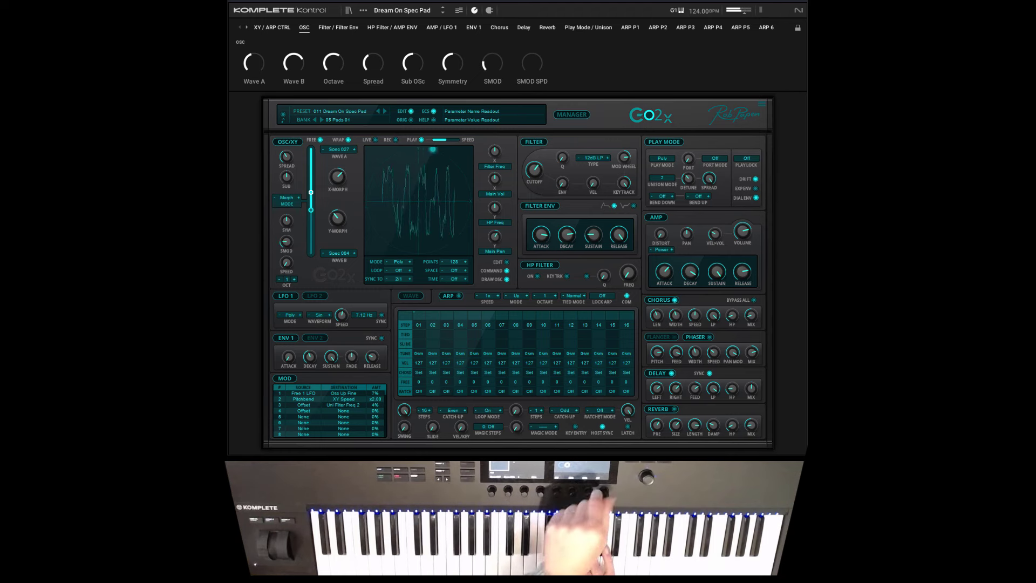
- Adjust an oscillator knob, then show the Filter / Filter Env page
drag(311, 192, 310, 221)
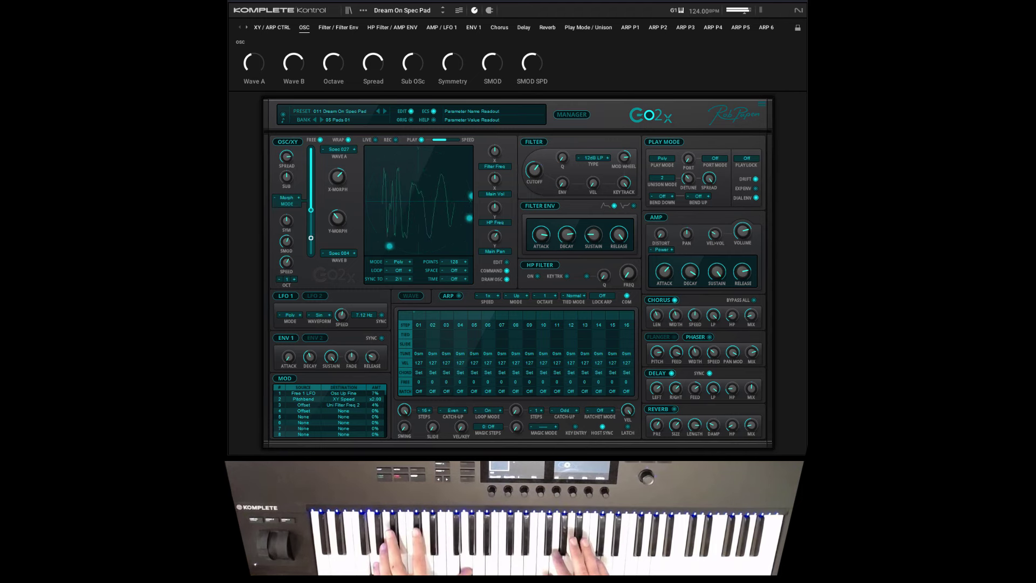
click(338, 26)
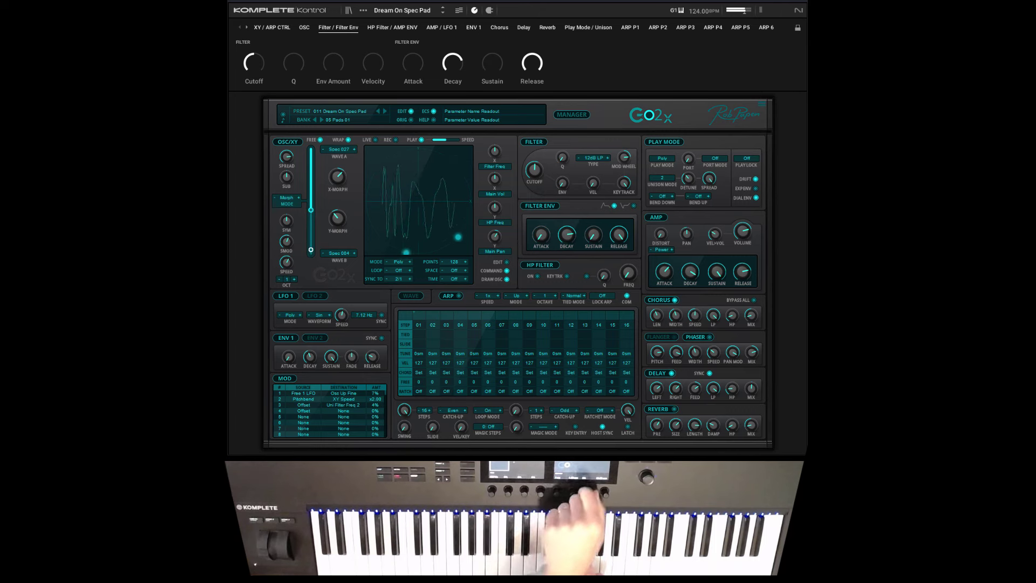
- Load Chord DaStrings Arp and switch to the XY / ARP CTRL page
click(391, 27)
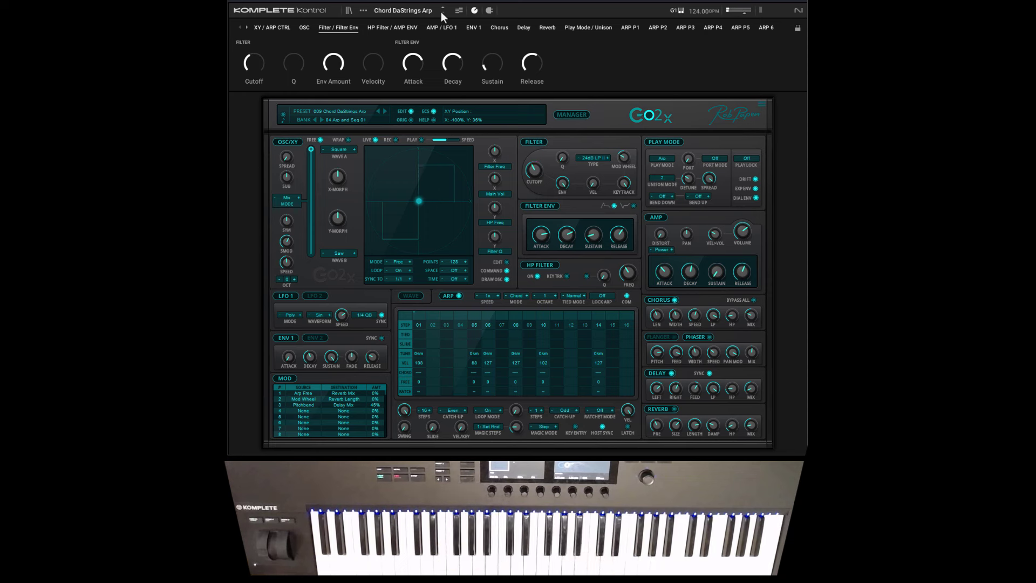
click(272, 27)
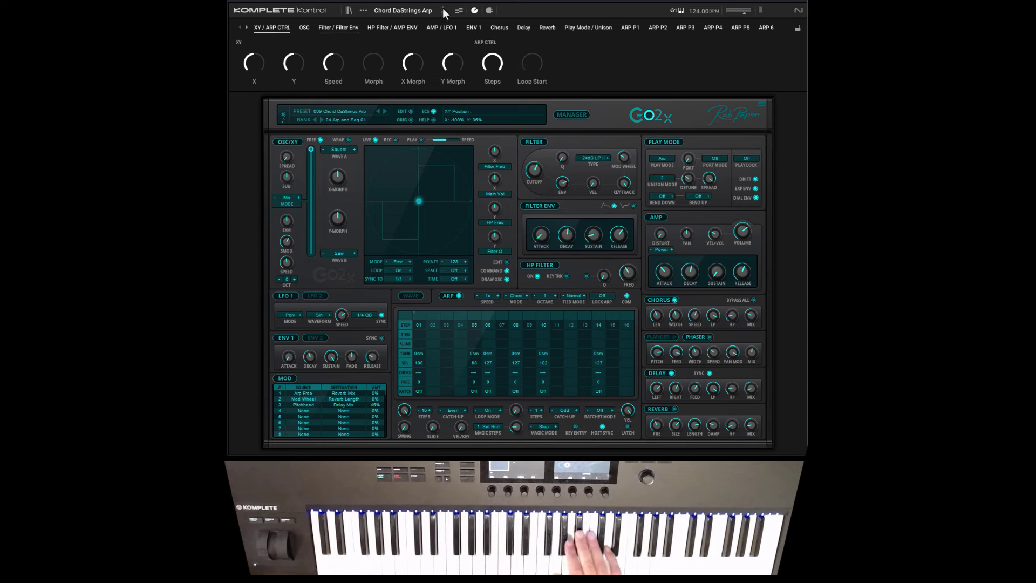
- Load DayTime Digi Arp and show the ARP P1 page with Tune 01–08
click(522, 27)
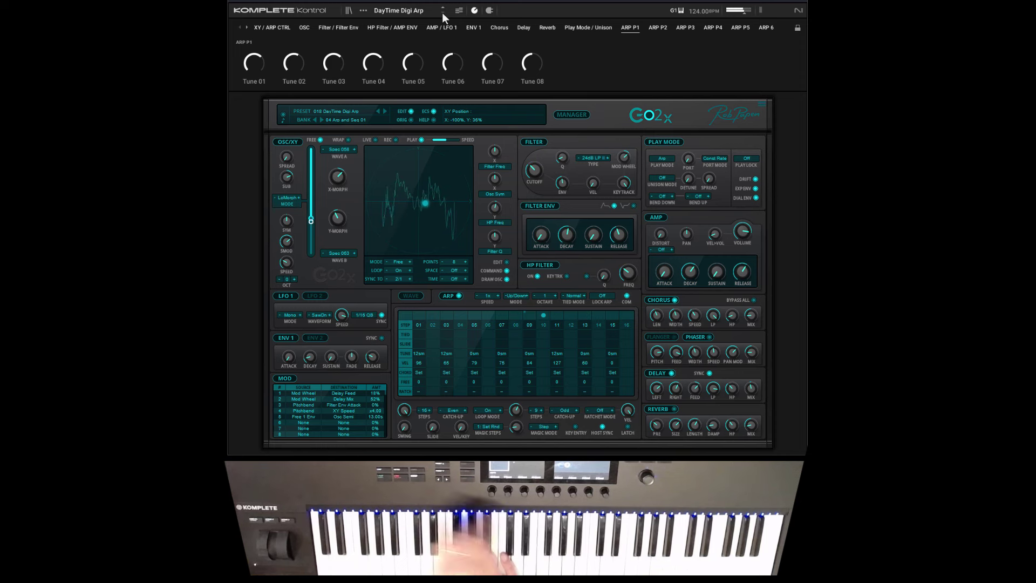
- Load the BA Beefy...ertone MS bass preset with the XY / ARP CTRL page active
click(712, 27)
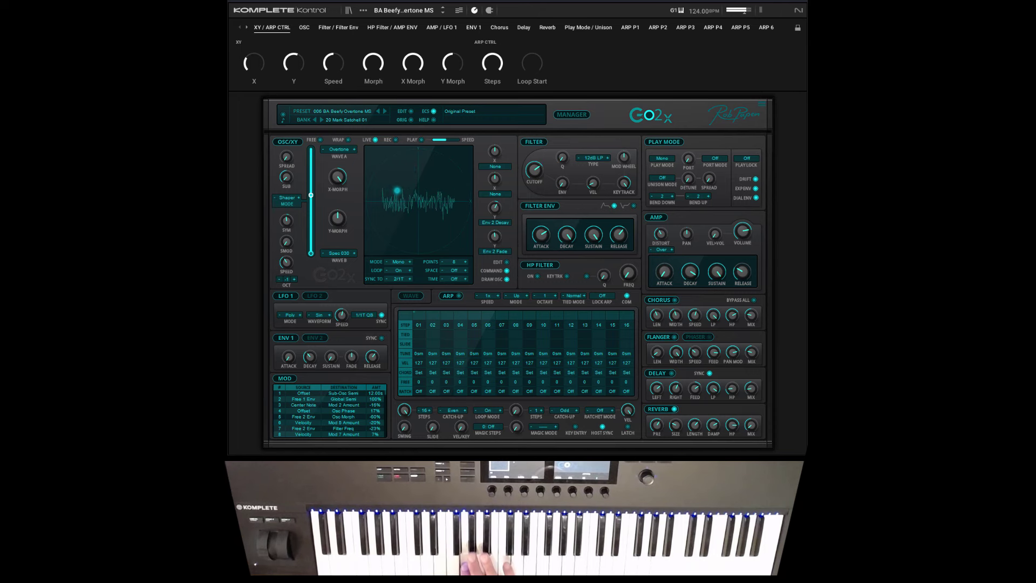
- Step through presets from BA Bit Nasty MS to SY Rave On MS
click(384, 111)
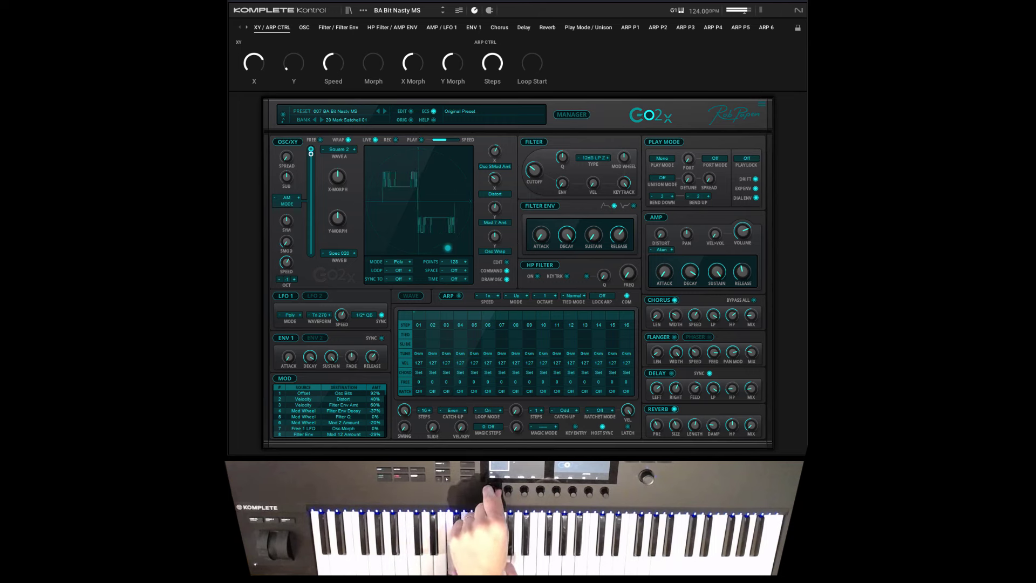
click(385, 111)
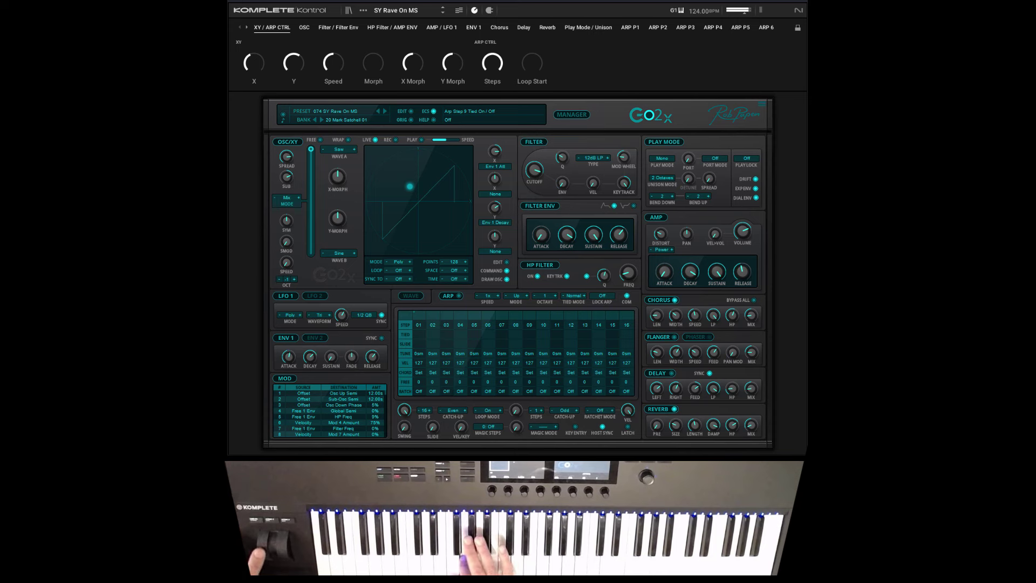